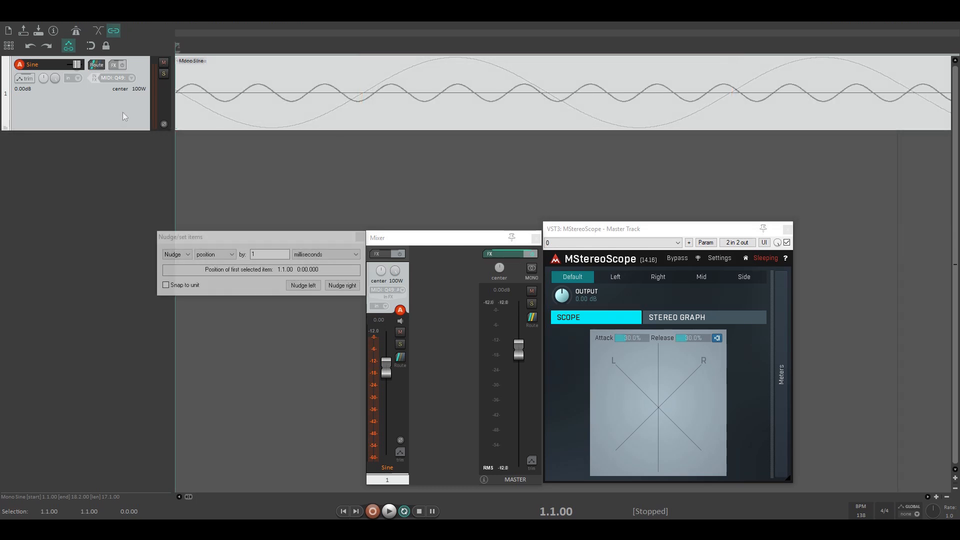
Duplicate the Sine track in REAPER and nudge the copy's item 2 ms later.
{"action": "right_click", "coordinate": [125, 116]}
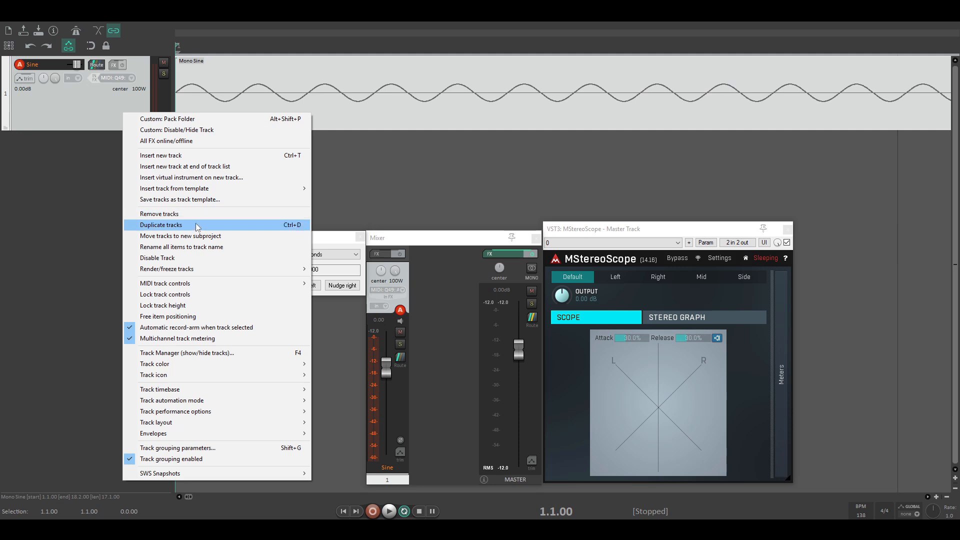
{"action": "left_click", "coordinate": [161, 225]}
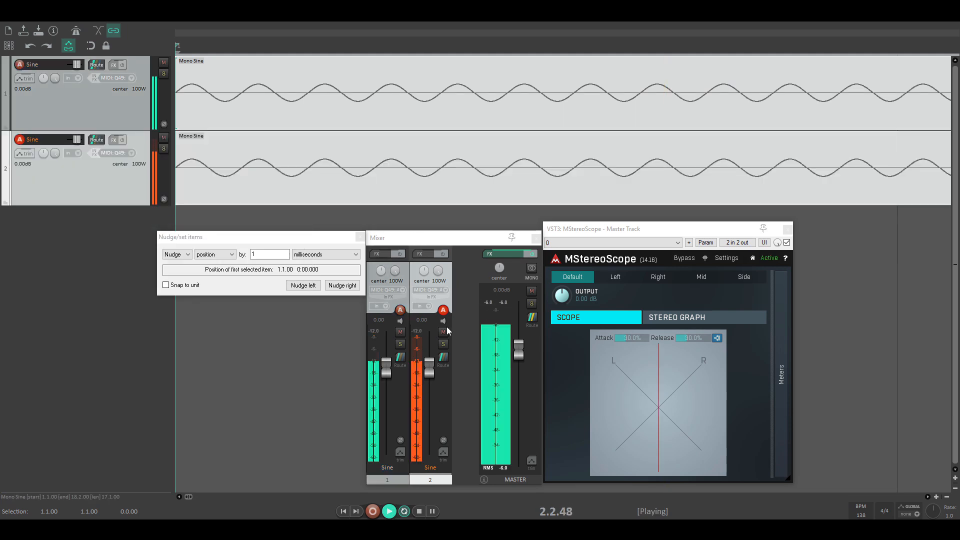
{"action": "left_click", "coordinate": [419, 511]}
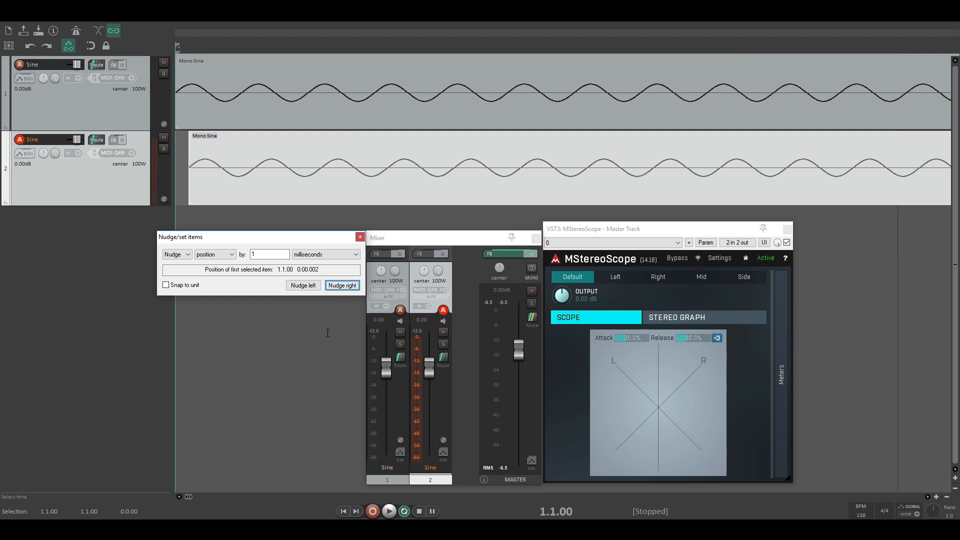
Nudge the copied sine item later, toward a 5 ms offset at 0:00.005.
{"action": "left_click", "coordinate": [388, 511]}
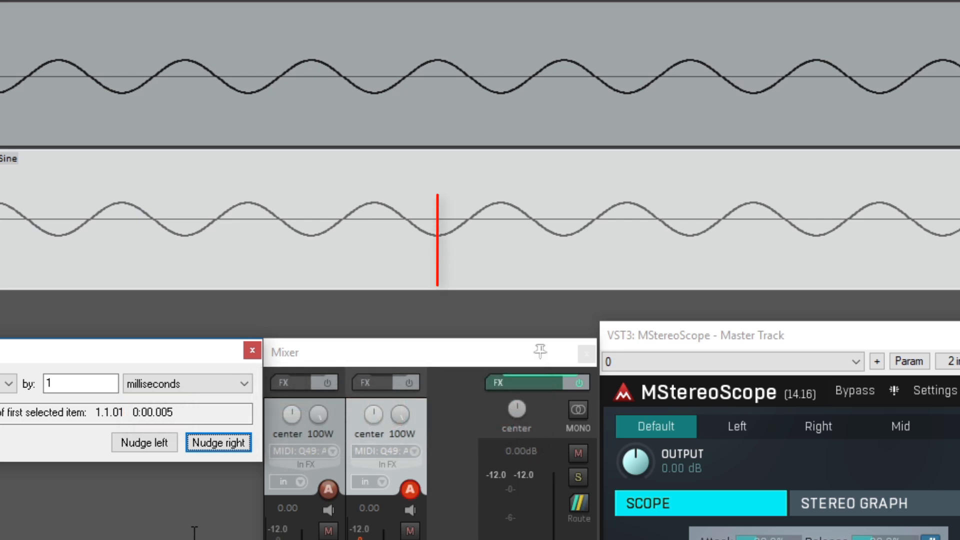
{"action": "left_click", "coordinate": [218, 442]}
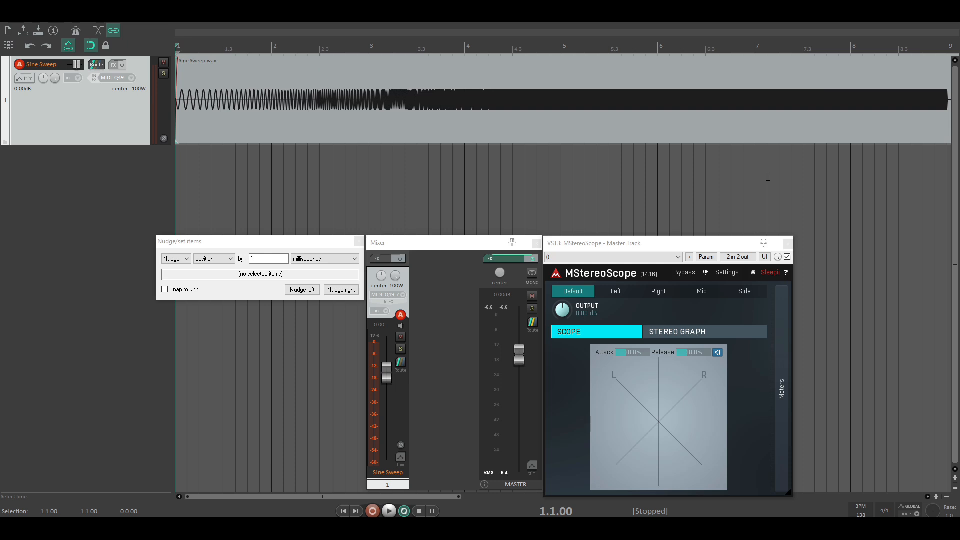
Select the copied Sine Sweep item and nudge it to 0:00.005, 5 ms late.
{"action": "left_click", "coordinate": [389, 511]}
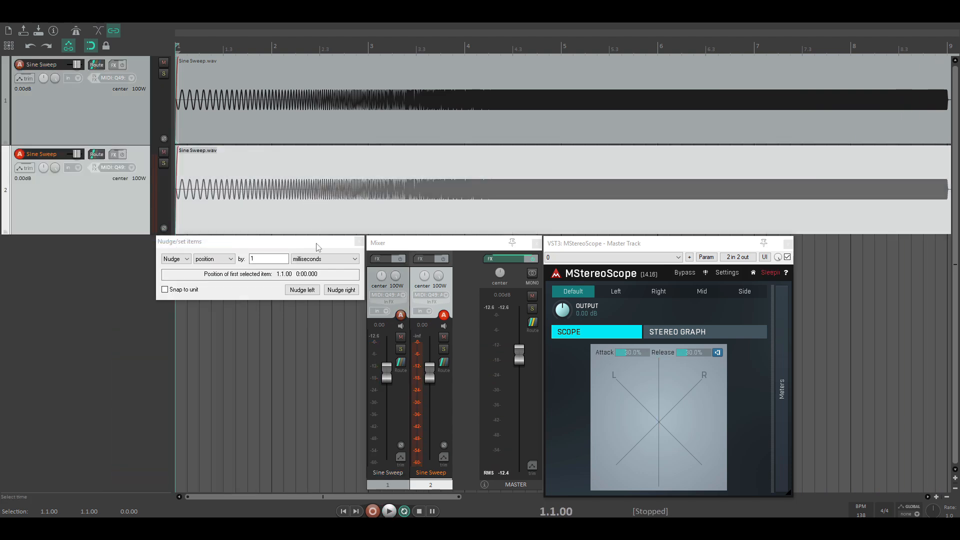
{"action": "left_click", "coordinate": [341, 290]}
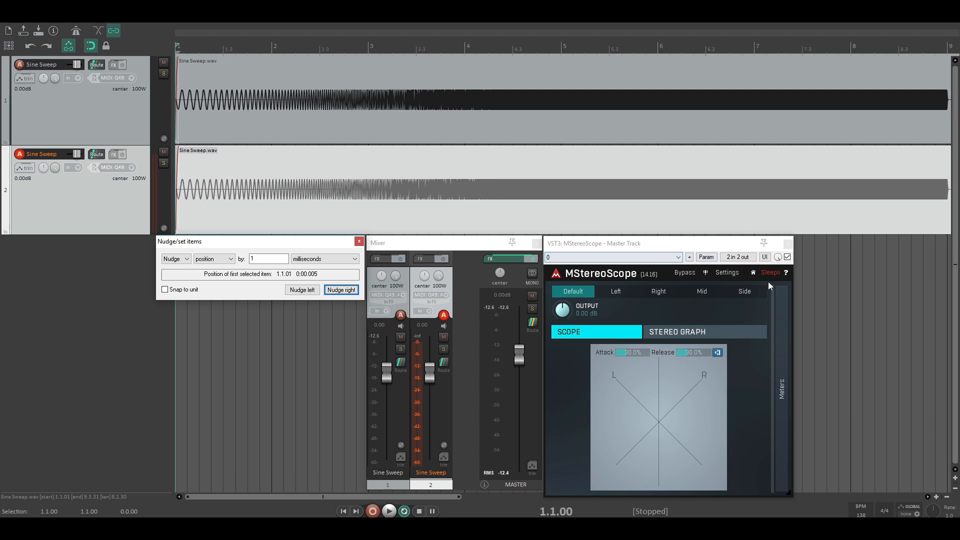
{"action": "left_click", "coordinate": [388, 510]}
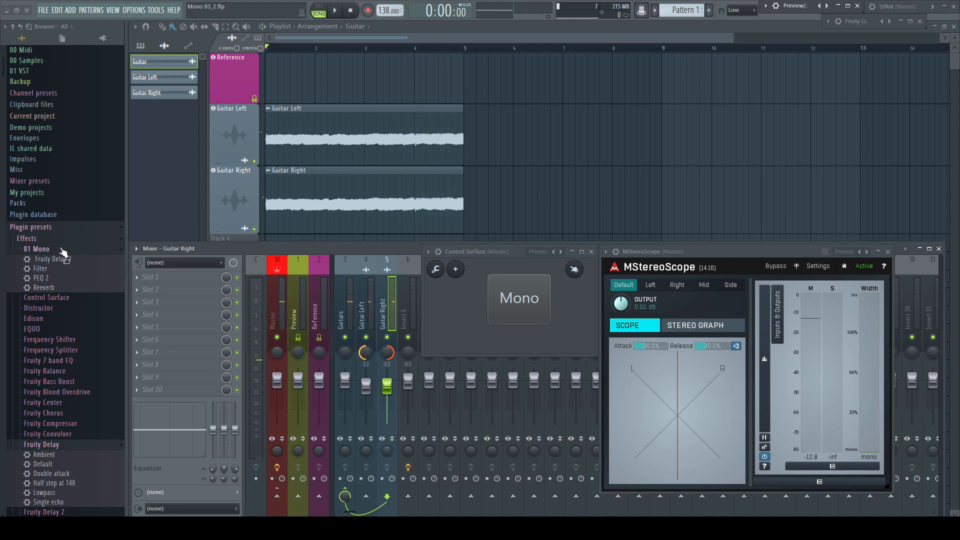
Drag the 01 Mono Fruity Delay preset onto the Guitar Right mixer insert.
{"action": "left_click_drag", "start_coordinate": [57, 259], "coordinate": [171, 300]}
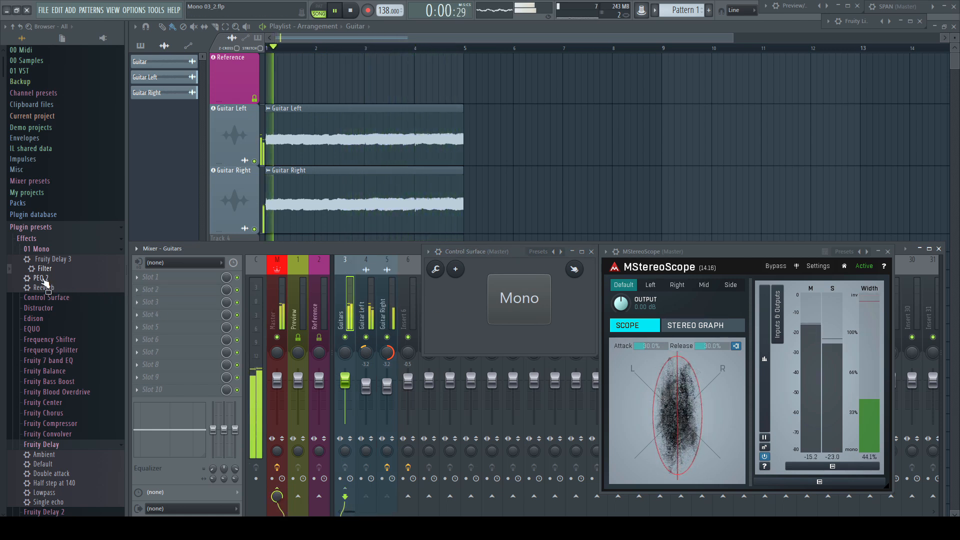
Load the 01 Mono PEQ 2 preset onto the Guitars mixer insert.
{"action": "double_click", "coordinate": [41, 278]}
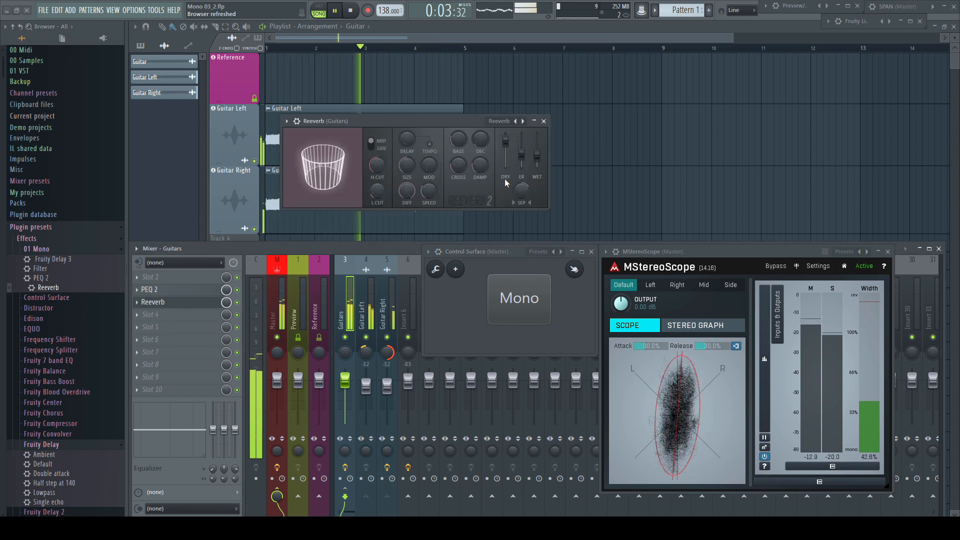
{"action": "left_click", "coordinate": [544, 121]}
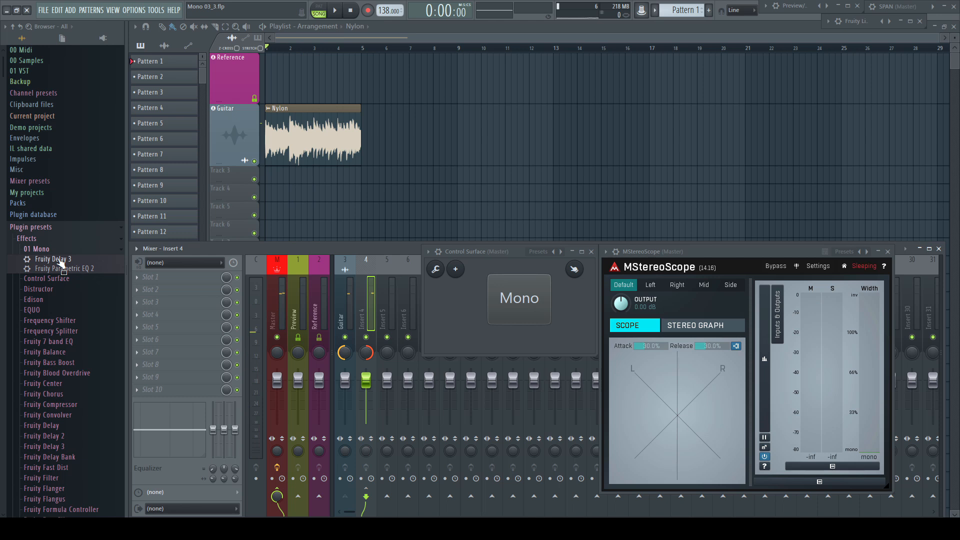
Load the Mono Fruity Delay 3 preset into Insert 4 and close its window.
{"action": "double_click", "coordinate": [53, 259]}
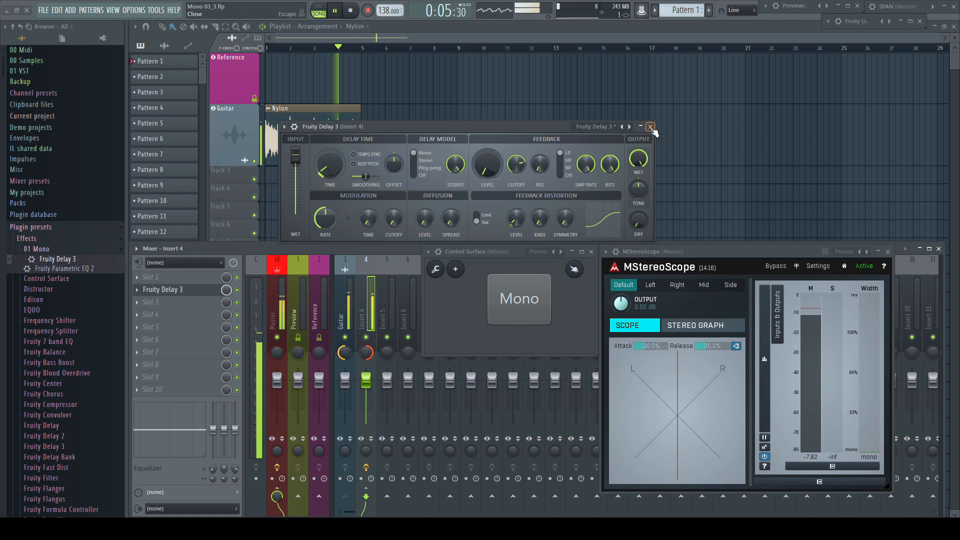
{"action": "left_click", "coordinate": [651, 127]}
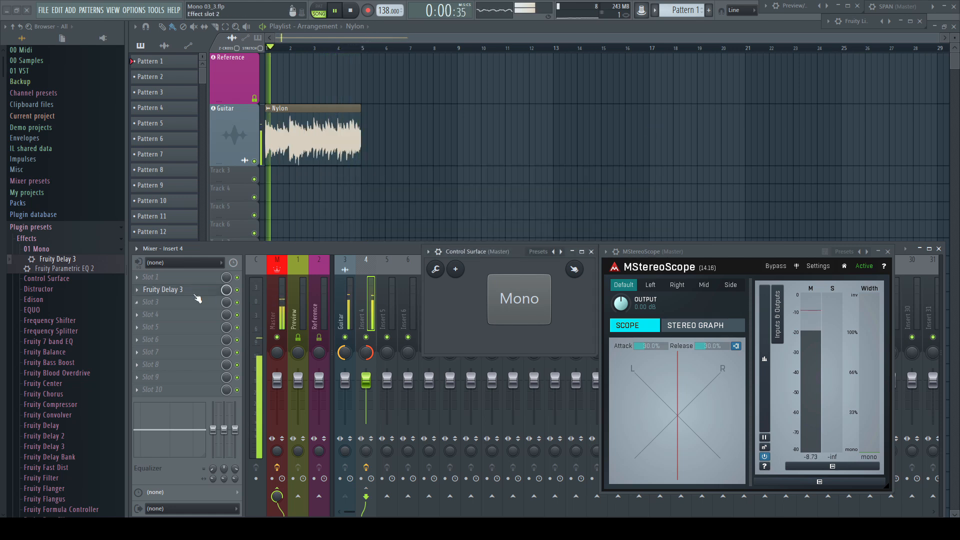
Add Fruity Parametric EQ 2 after the delay on Insert 4 and close its window.
{"action": "left_click_drag", "start_coordinate": [65, 268], "coordinate": [144, 324]}
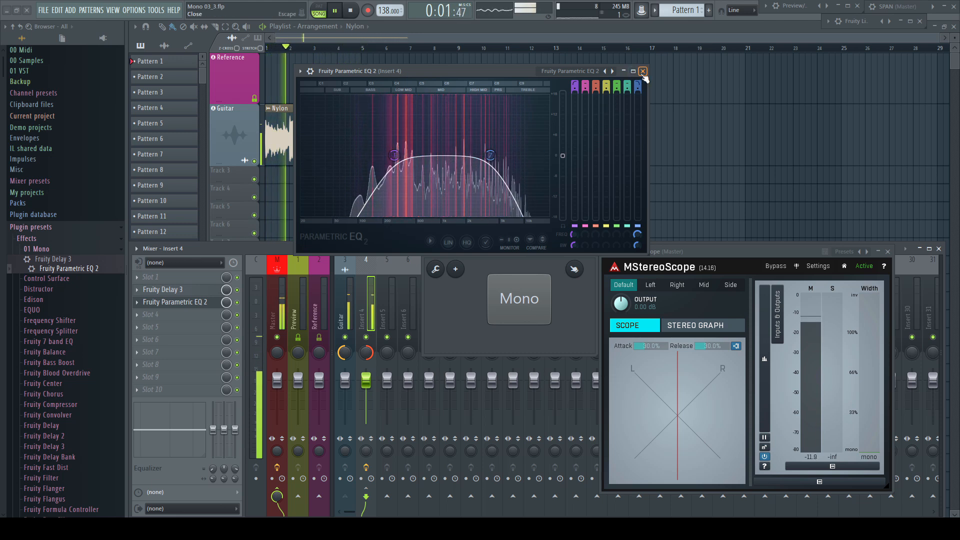
{"action": "left_click", "coordinate": [643, 71]}
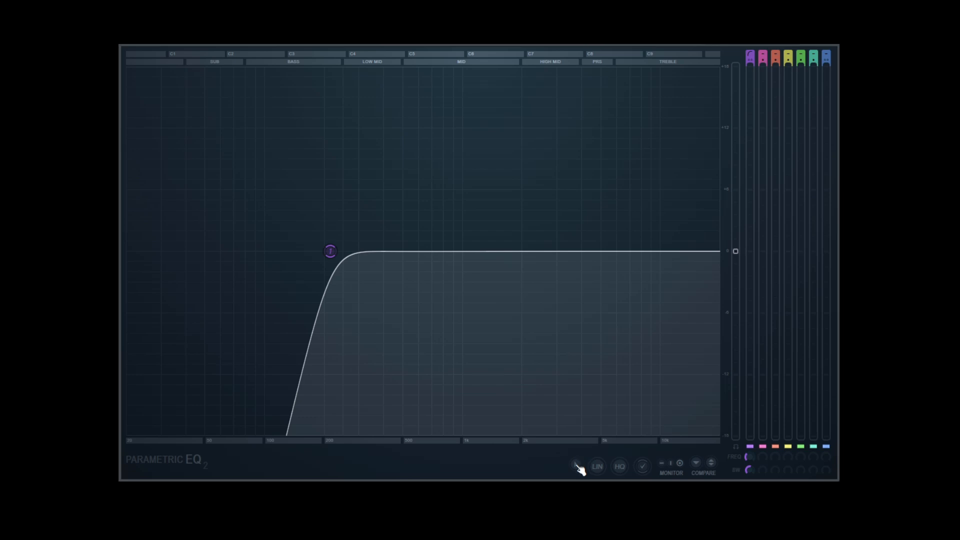
Enable Visualization > Phase rotation in the Parametric EQ 2 options menu.
{"action": "left_click", "coordinate": [575, 466]}
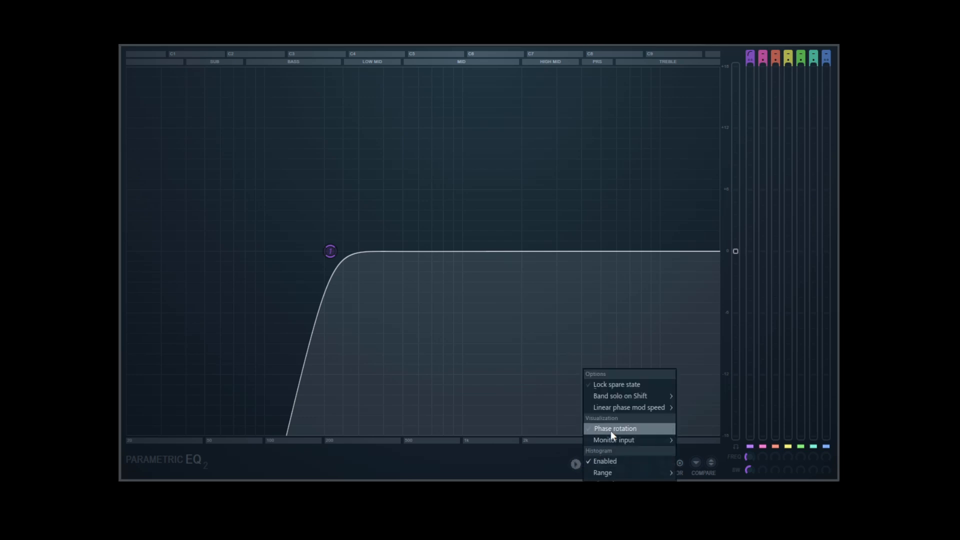
{"action": "left_click", "coordinate": [615, 429]}
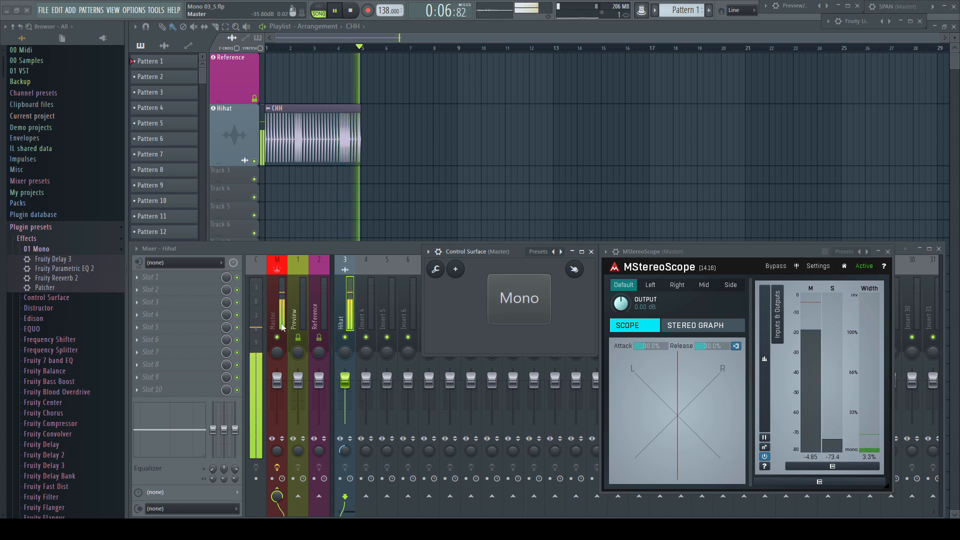
Put the Mono Patcher preset on the Hihat insert, followed by Parametric EQ 2.
{"action": "left_click_drag", "start_coordinate": [44, 287], "coordinate": [140, 323]}
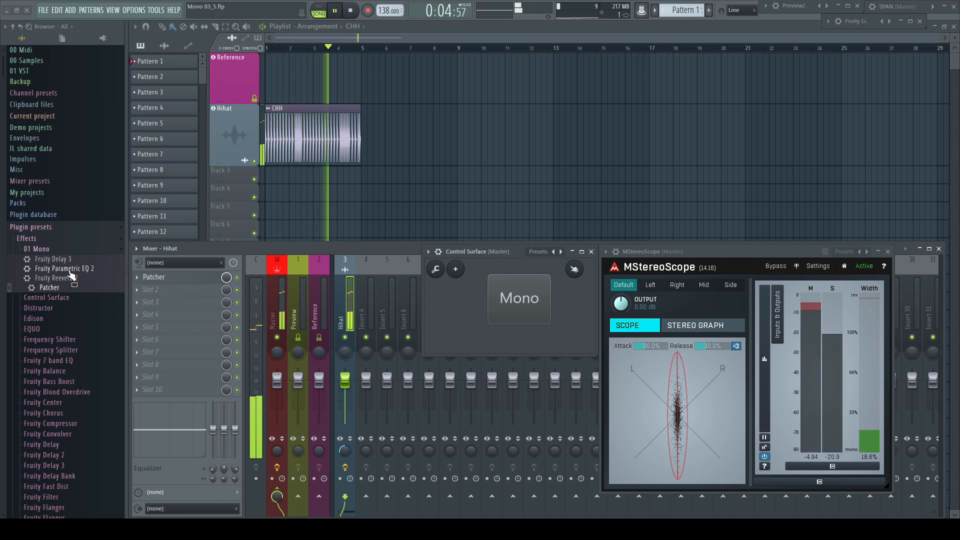
{"action": "left_click_drag", "start_coordinate": [65, 268], "coordinate": [184, 317]}
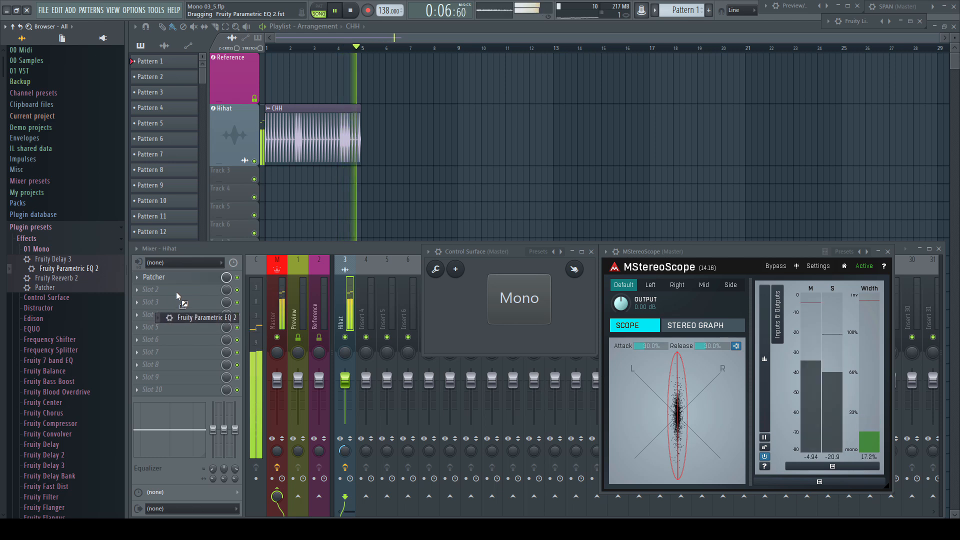
Add the Mono Fruity Delay 3 preset into slot 3 after the EQ on the Hihat insert.
{"action": "left_click", "coordinate": [207, 318]}
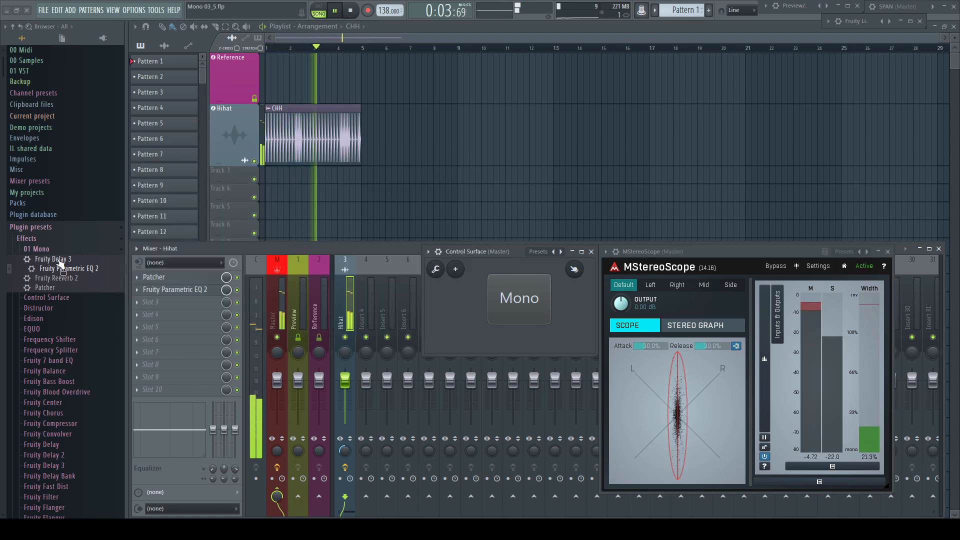
{"action": "left_click_drag", "start_coordinate": [57, 259], "coordinate": [191, 343]}
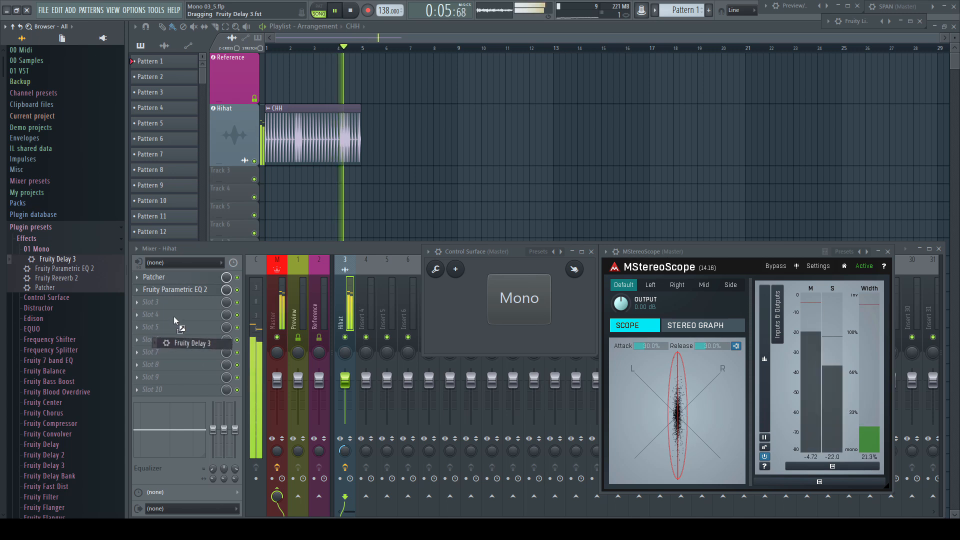